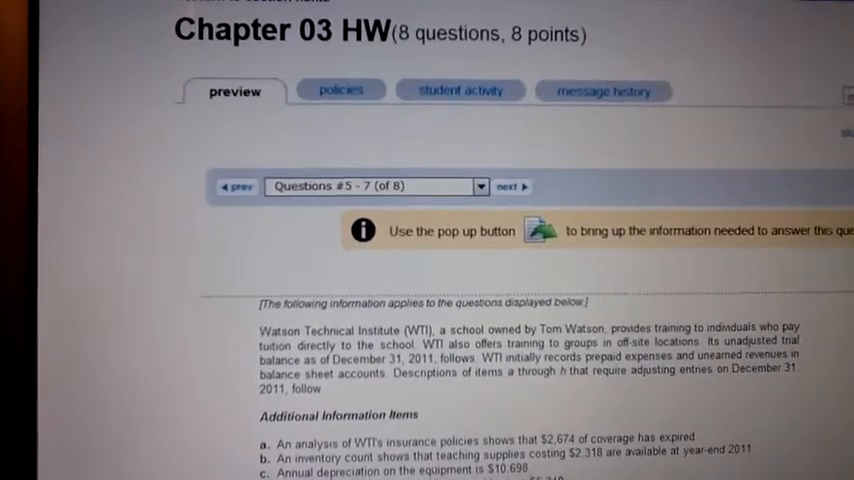
pyautogui.scroll(-3)
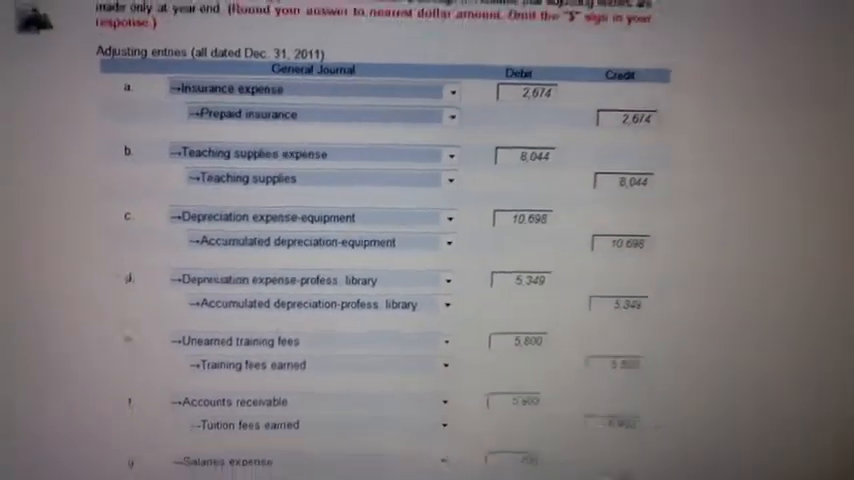
pyautogui.scroll(-3)
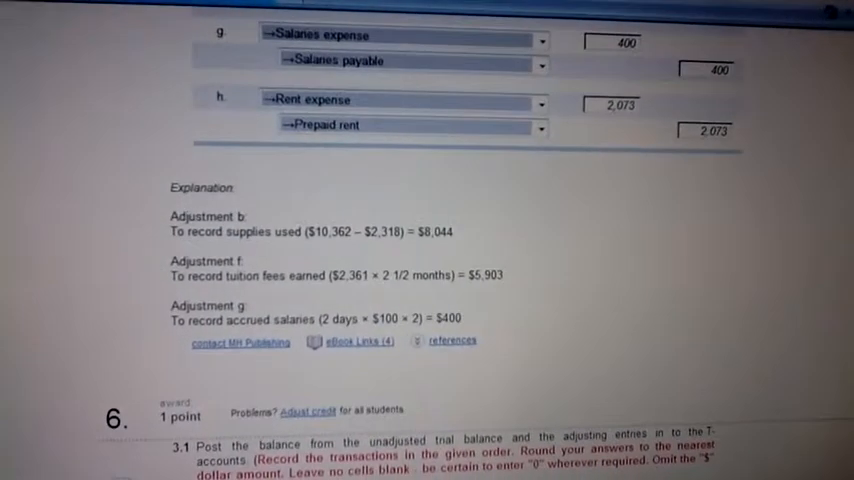
pyautogui.scroll(-3)
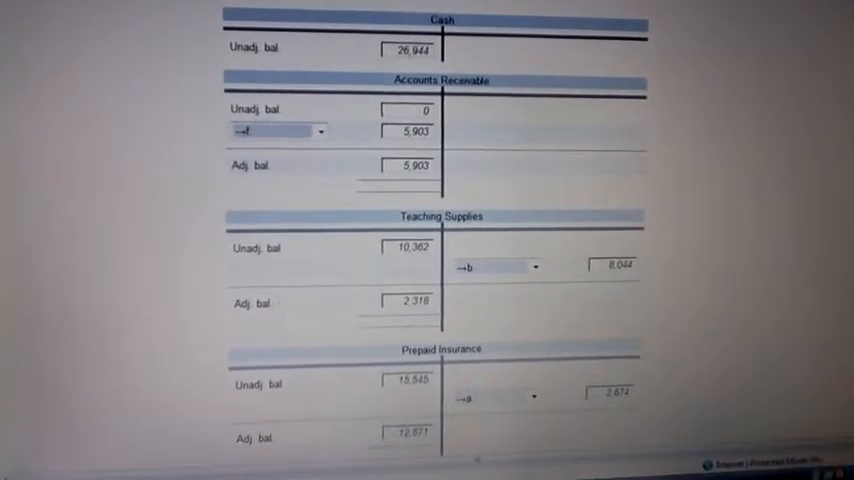
pyautogui.scroll(-3)
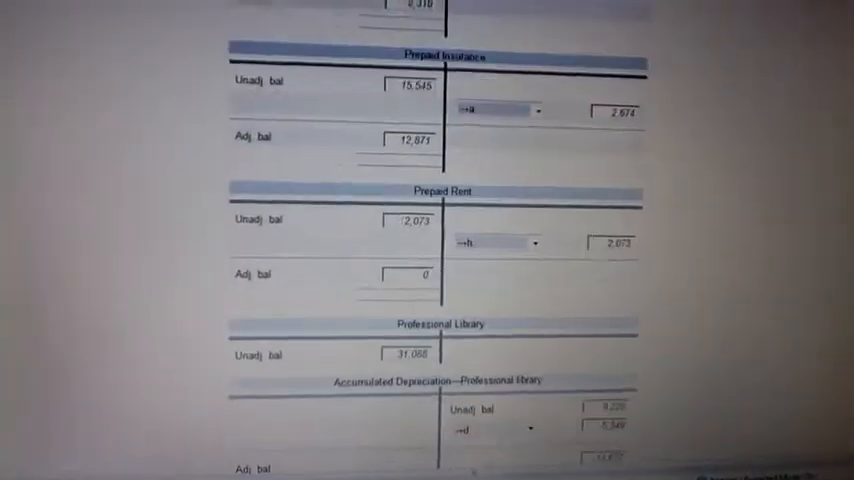
pyautogui.scroll(-3)
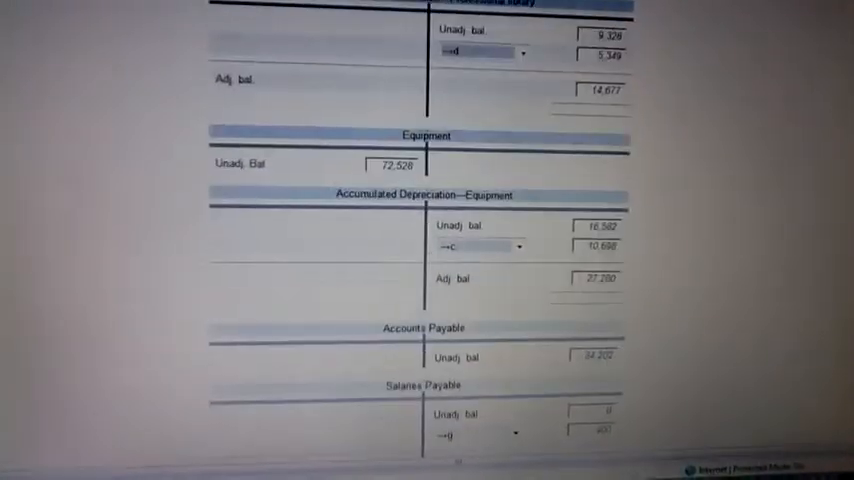
pyautogui.scroll(-3)
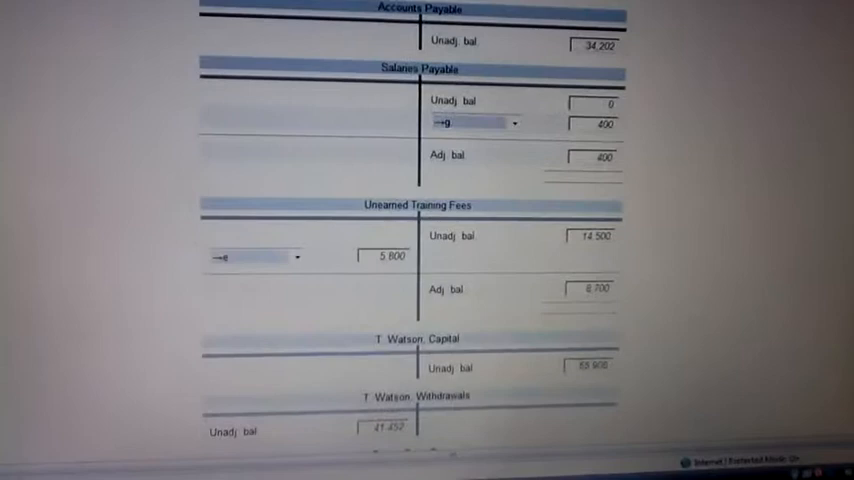
pyautogui.scroll(-3)
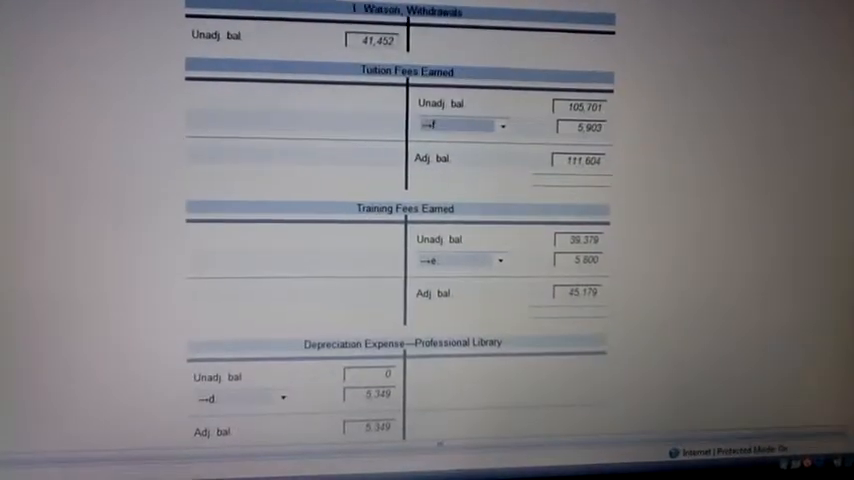
pyautogui.scroll(-3)
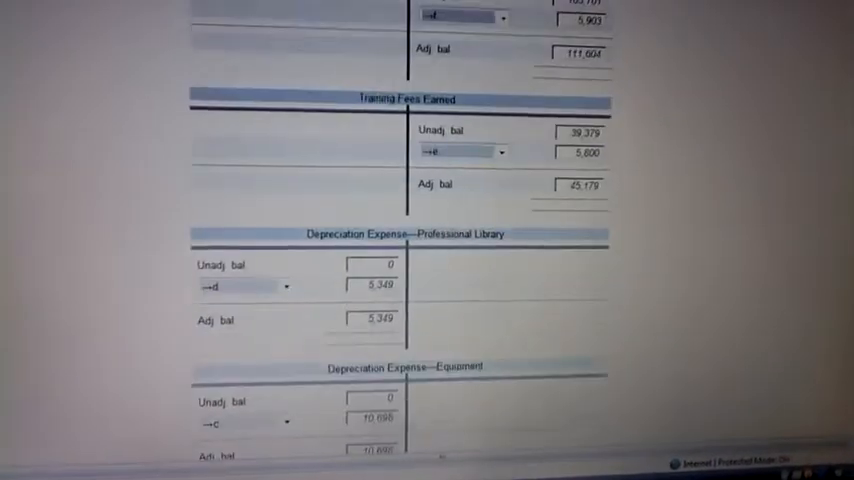
pyautogui.scroll(-3)
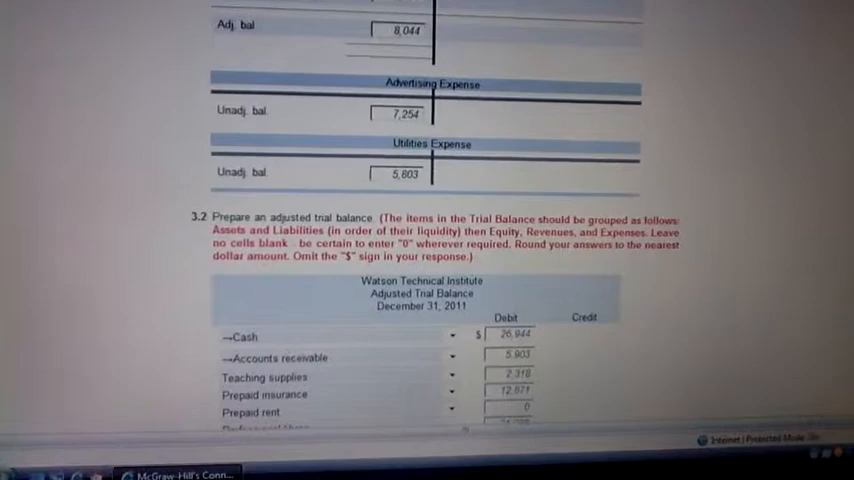
pyautogui.scroll(-3)
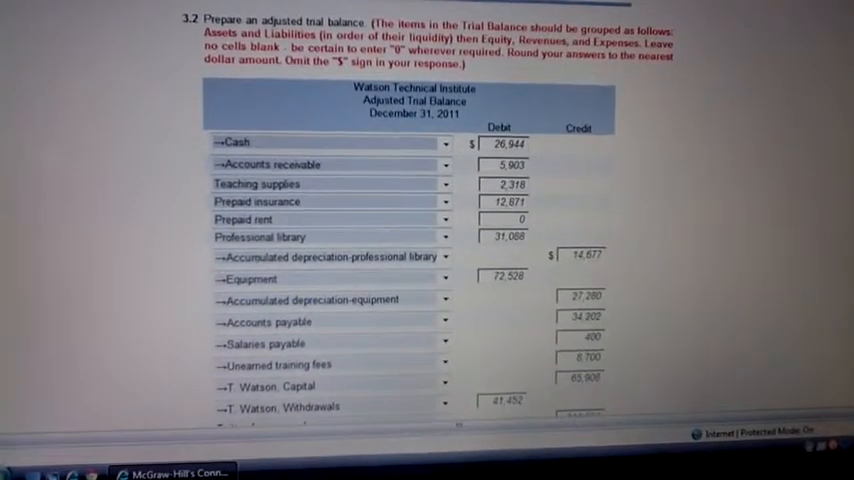
pyautogui.scroll(-3)
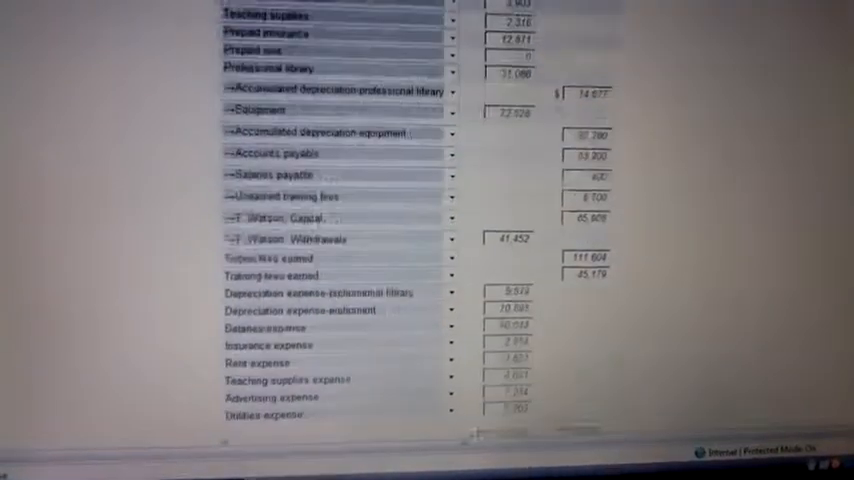
pyautogui.scroll(-3)
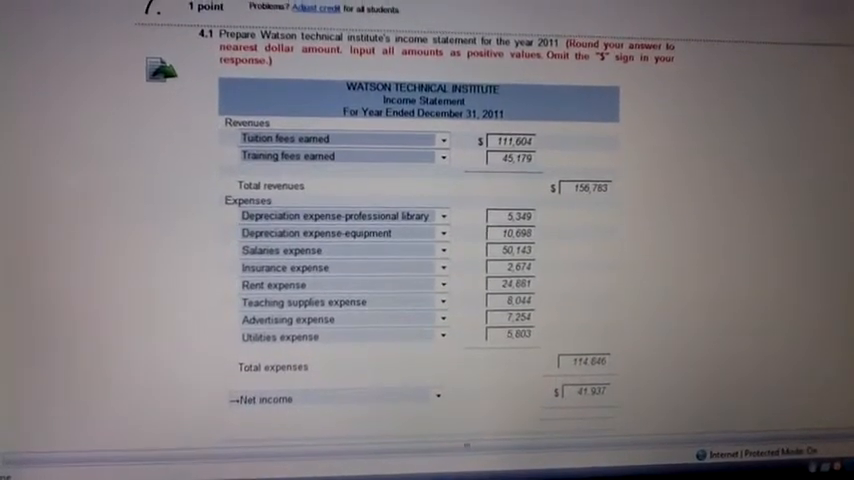
pyautogui.scroll(-3)
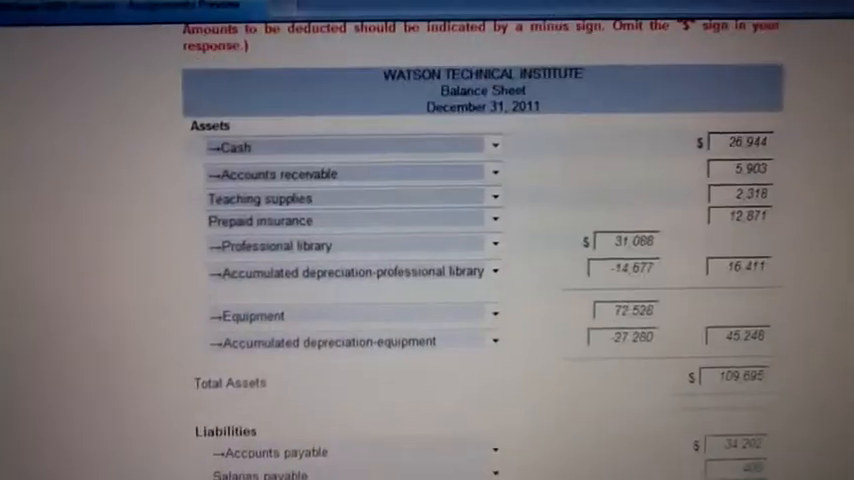
pyautogui.scroll(-3)
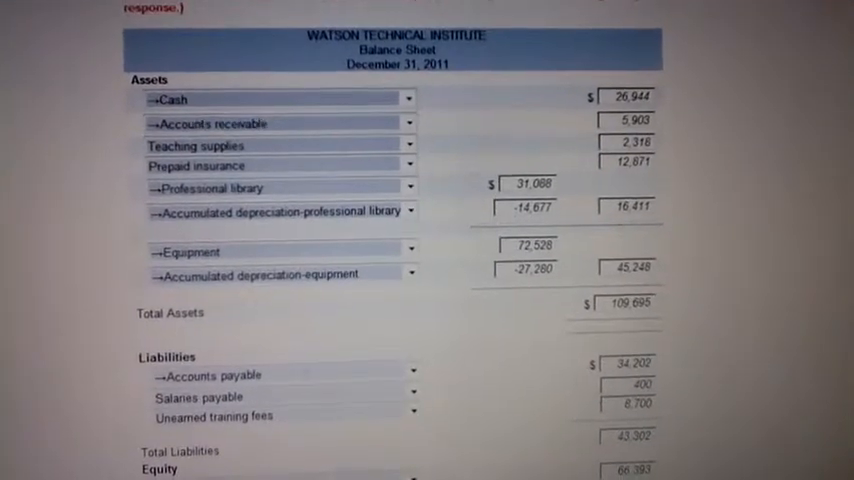
pyautogui.scroll(-3)
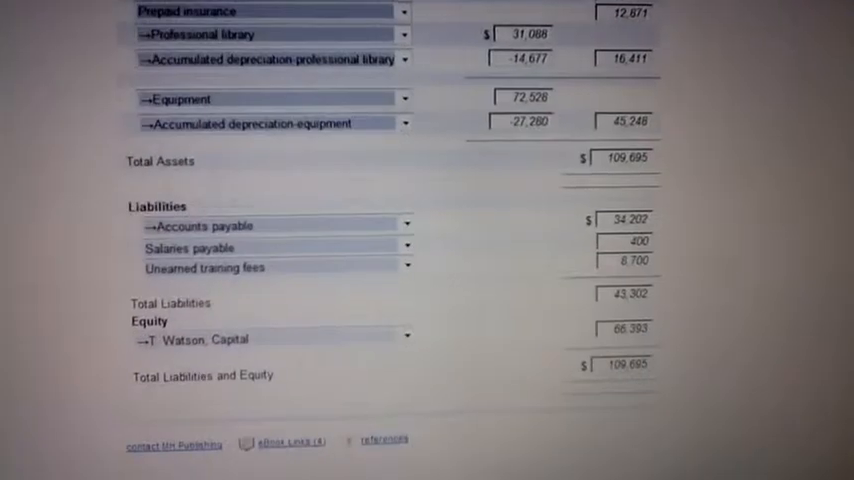